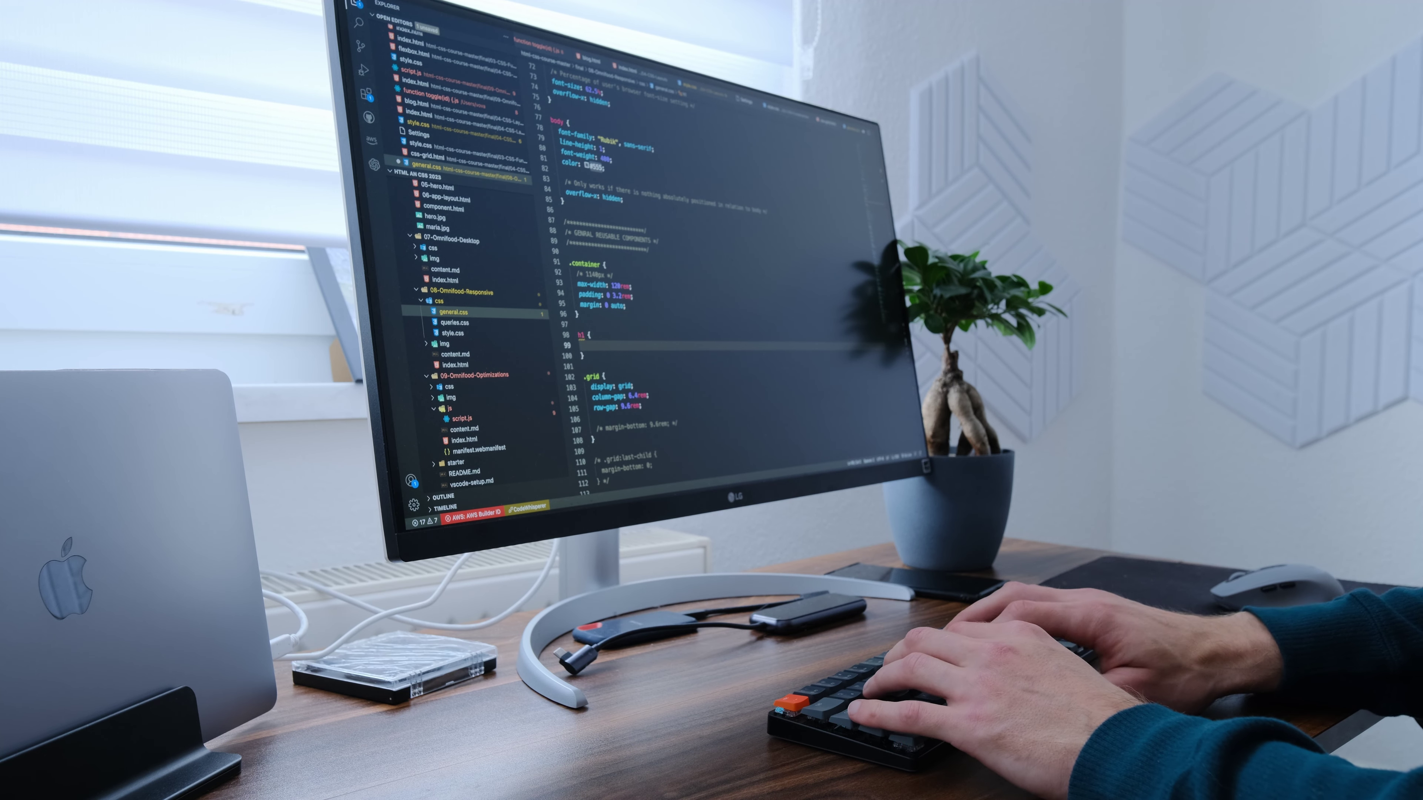
type("bo")
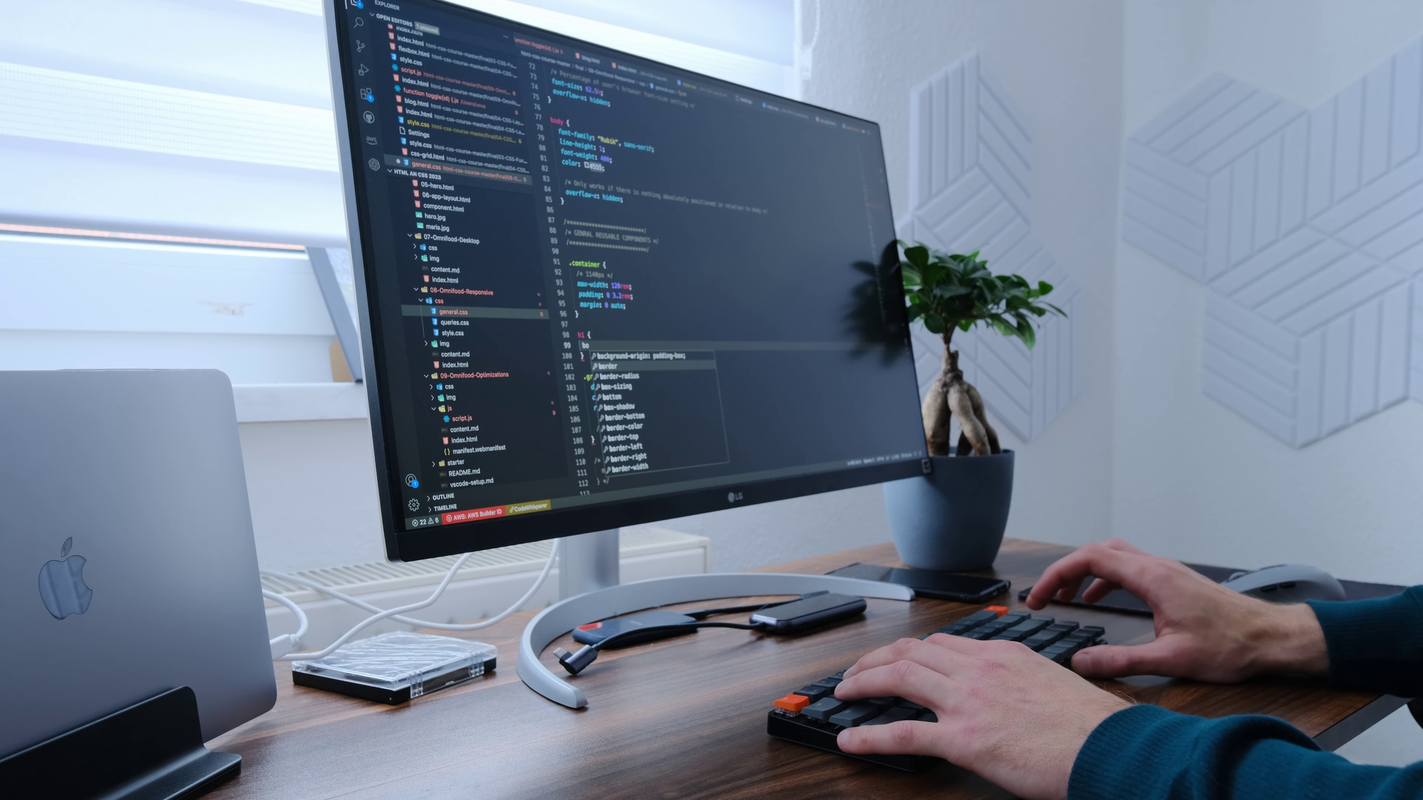